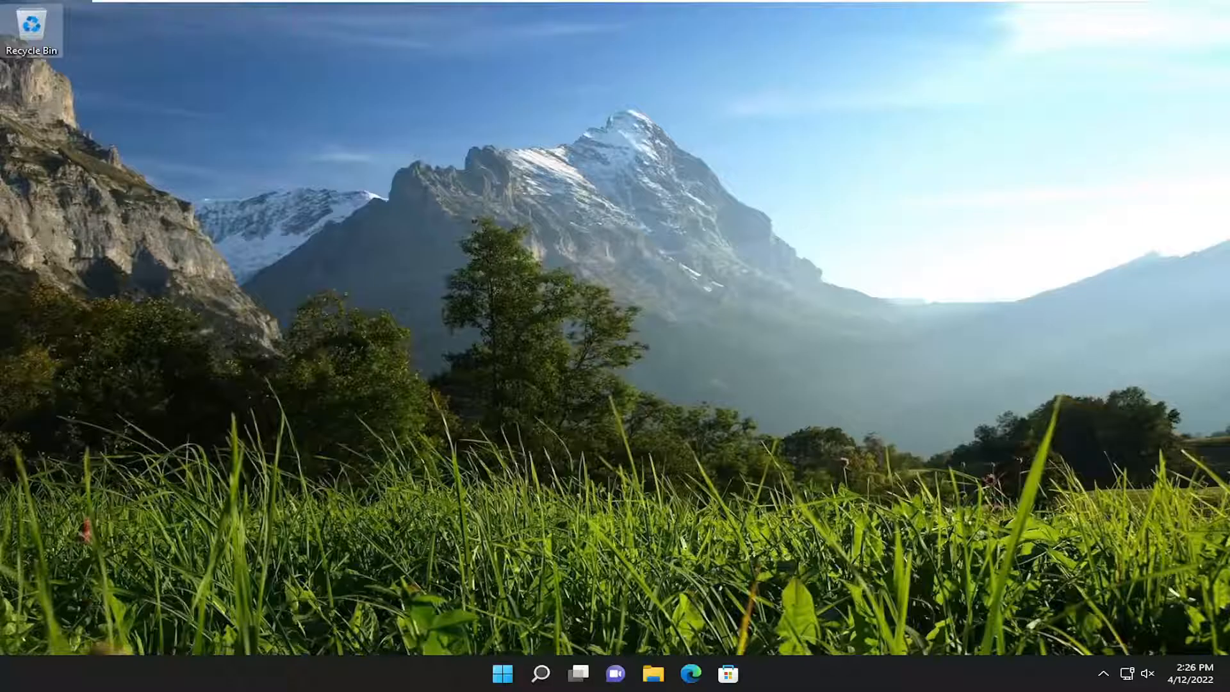
pyautogui.moveTo(553, 644)
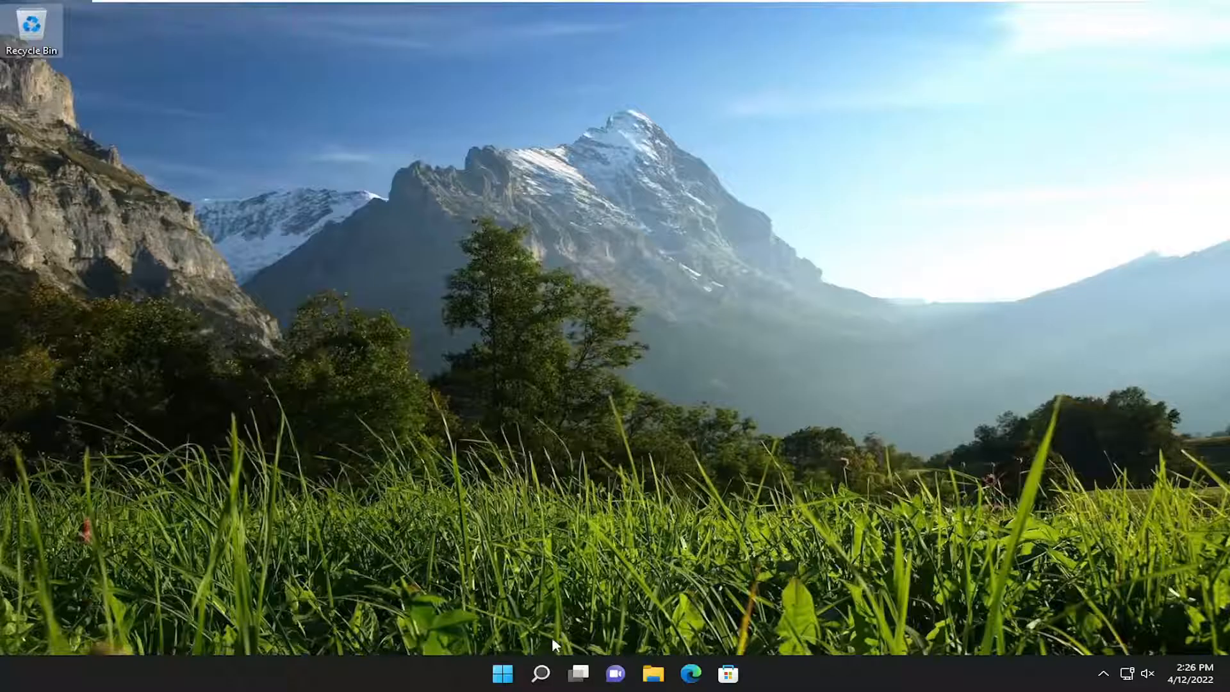
# Search 'windows features' and launch Turn Windows features on or off
pyautogui.click(540, 673)
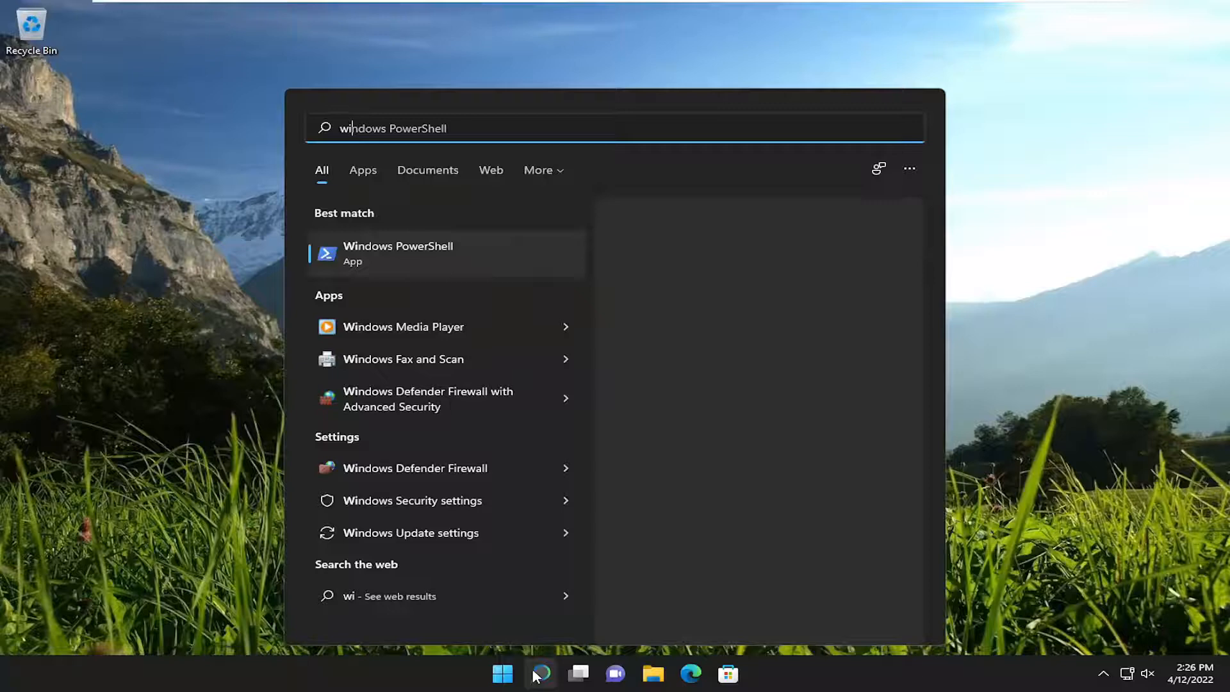
pyautogui.write('windows feature')
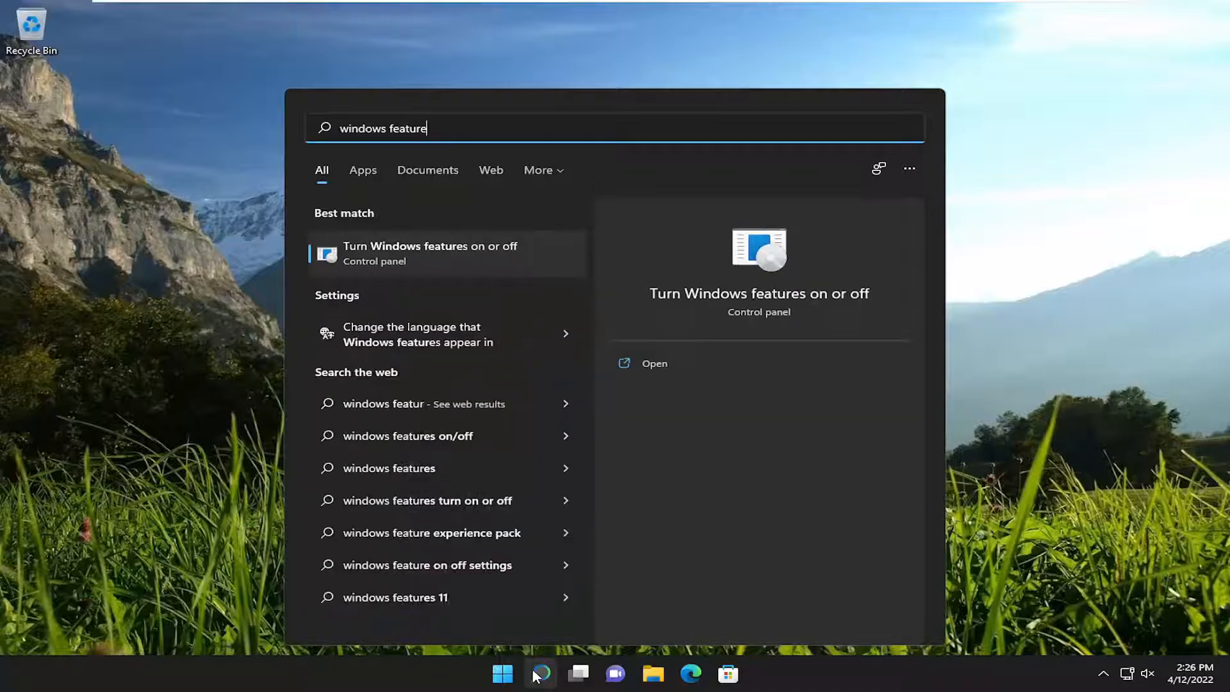
pyautogui.write('s')
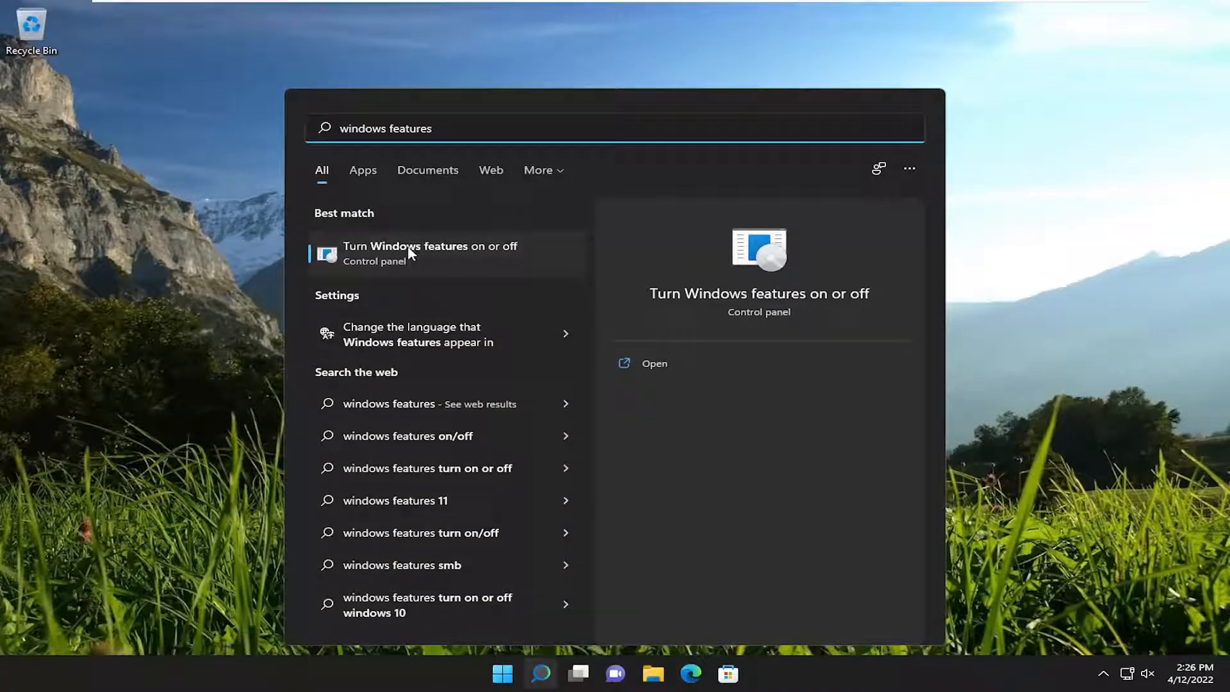
pyautogui.click(430, 252)
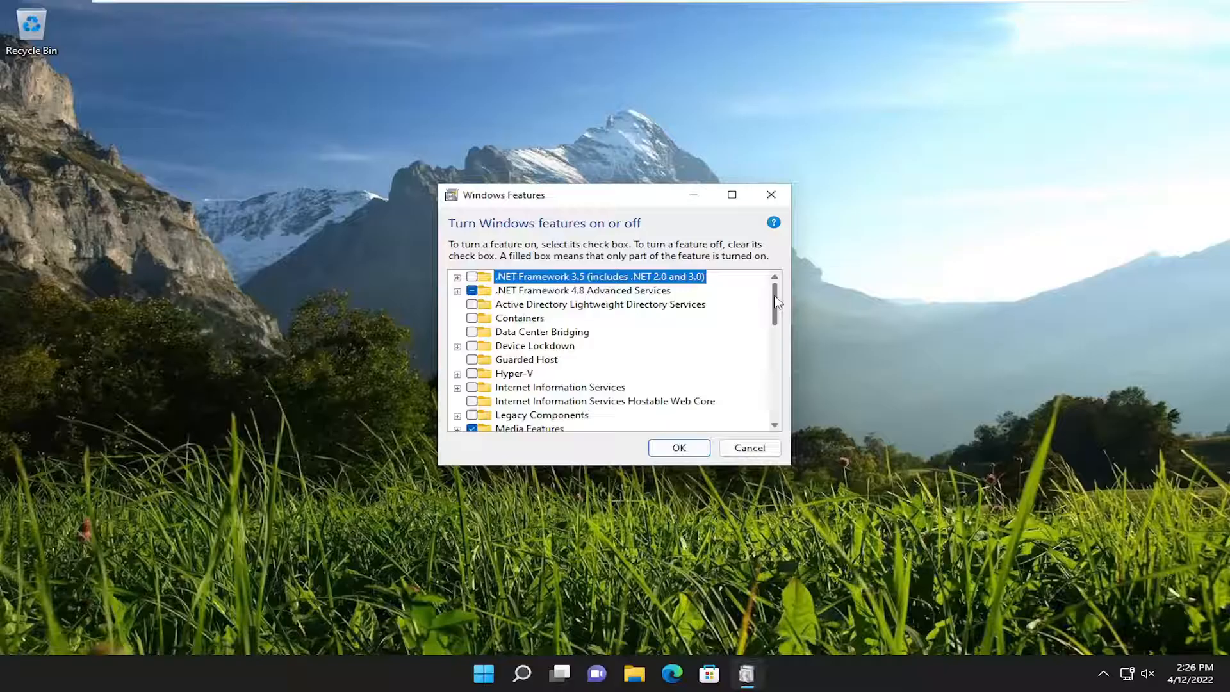
# Tick the Hyper-V checkbox in the features list and confirm with OK
pyautogui.scroll(-3)
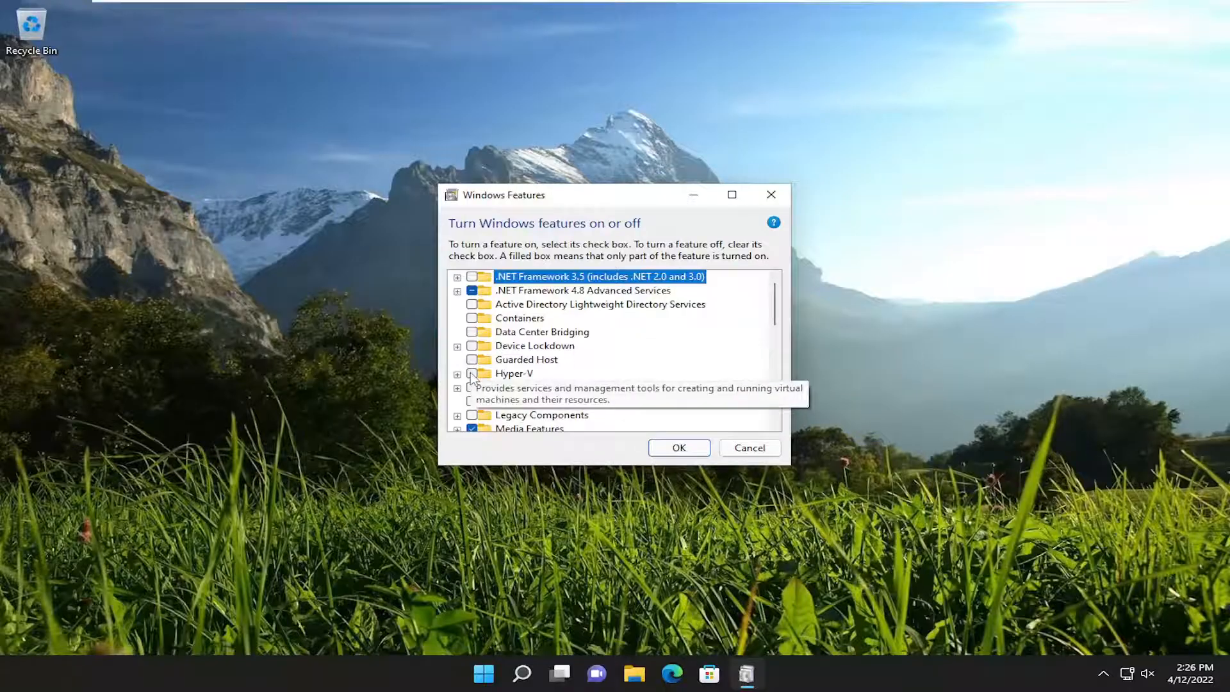
pyautogui.click(513, 373)
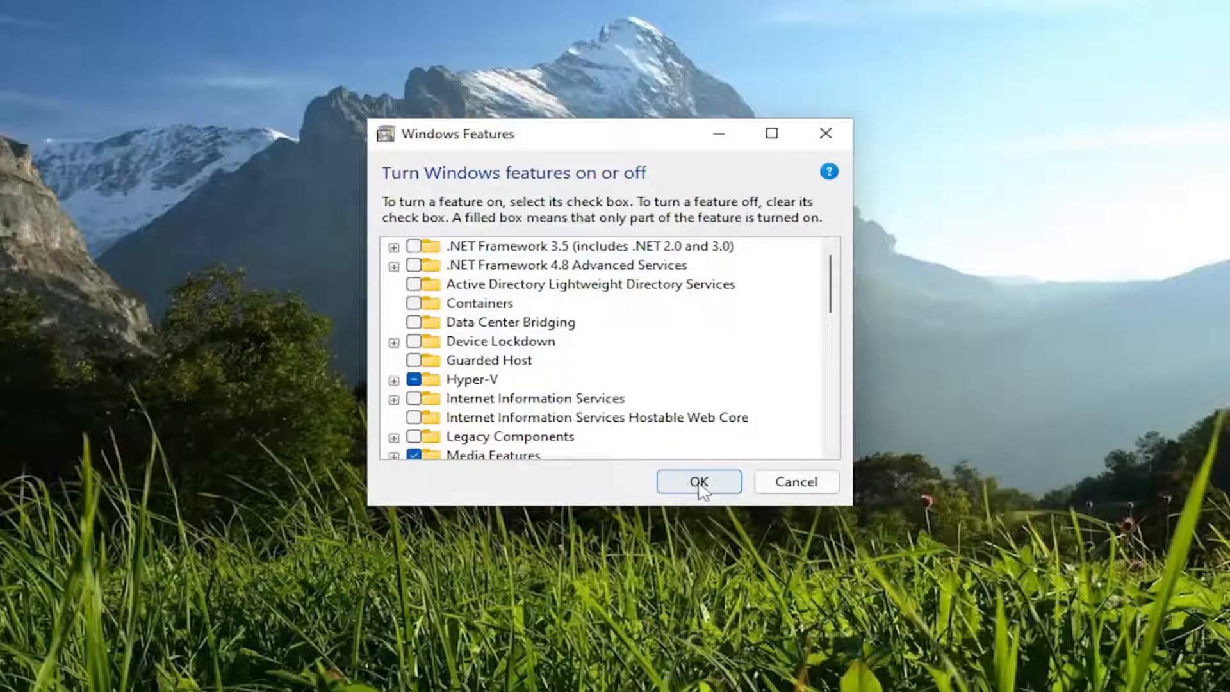
pyautogui.click(697, 480)
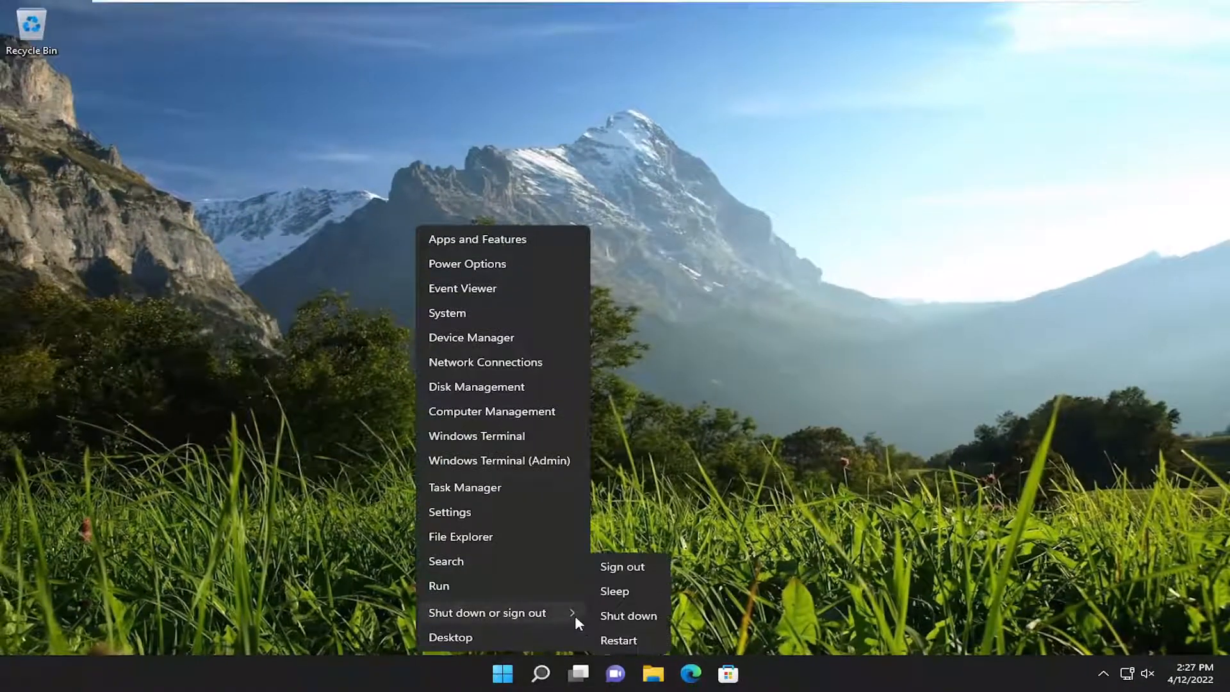
# Restart the PC from the Shut down or sign out submenu
pyautogui.click(621, 566)
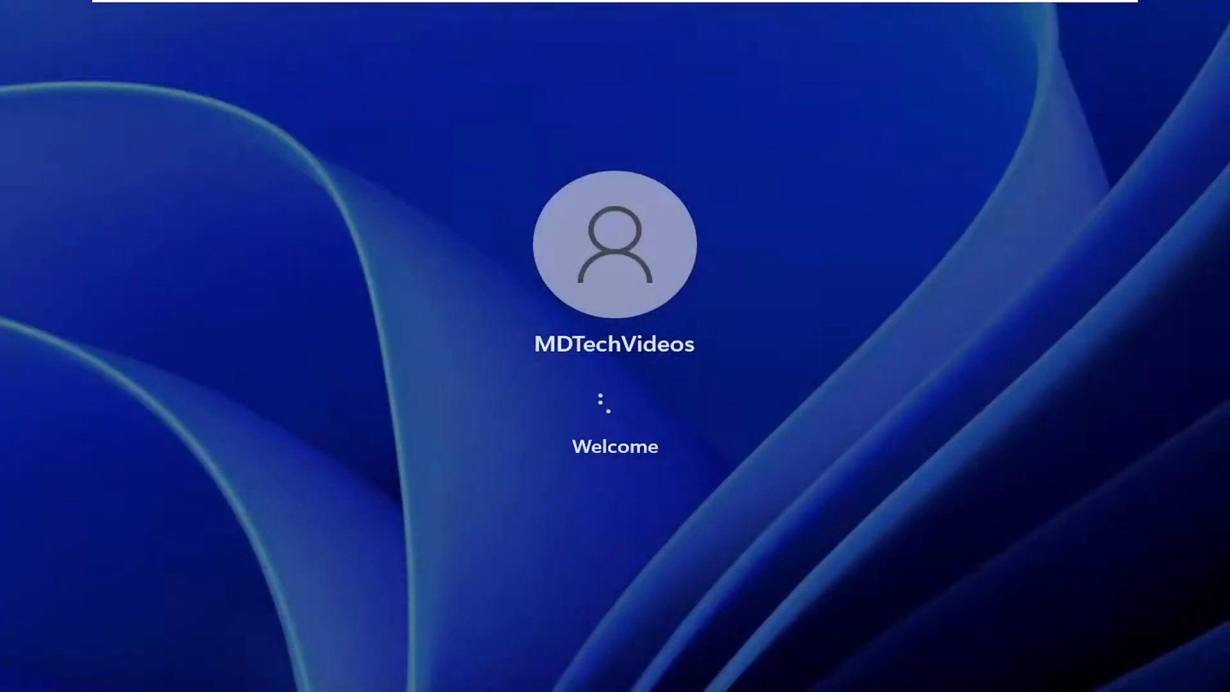